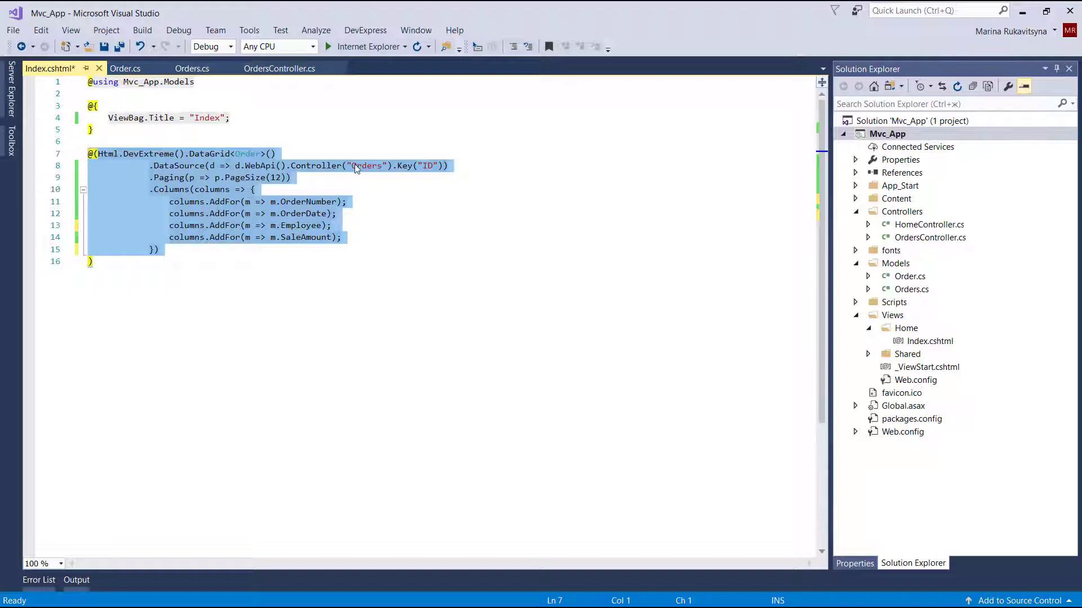
# Review the Order model and sample orders data before returning to the grid view code
pyautogui.click(125, 68)
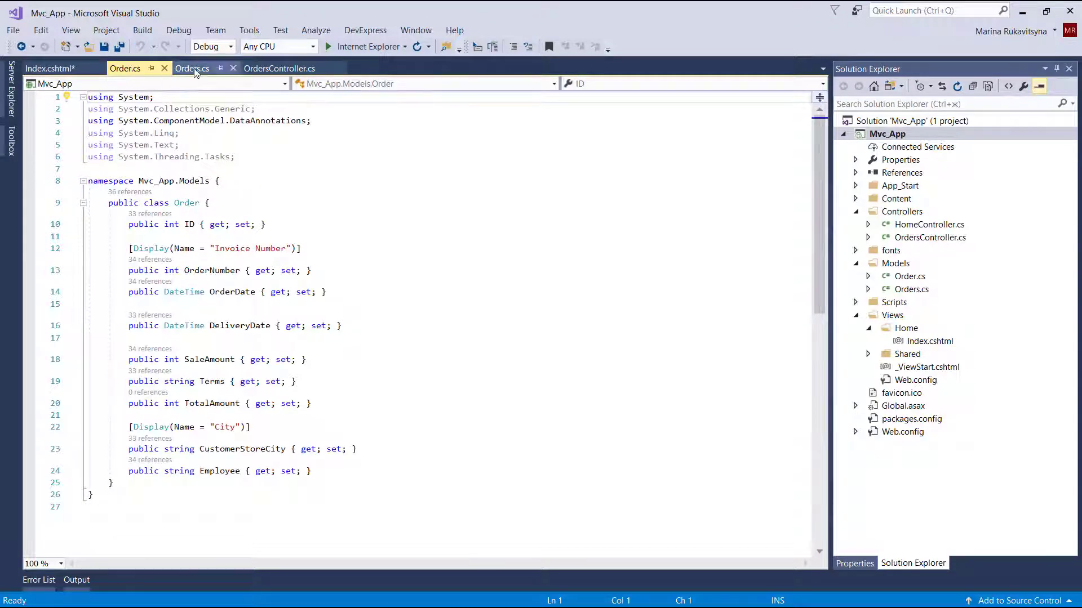
pyautogui.click(192, 69)
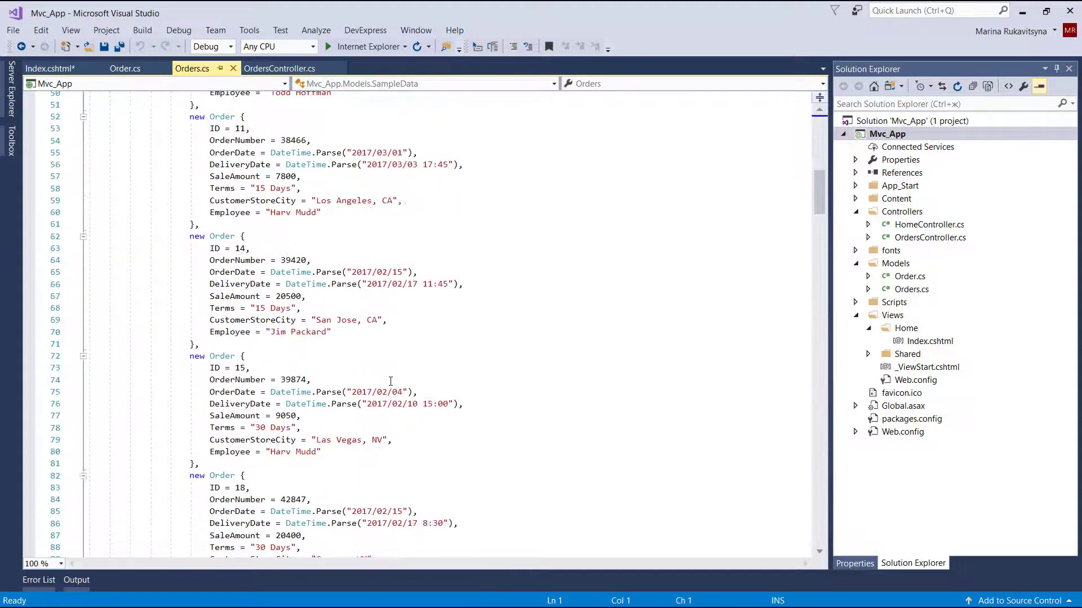
pyautogui.click(279, 69)
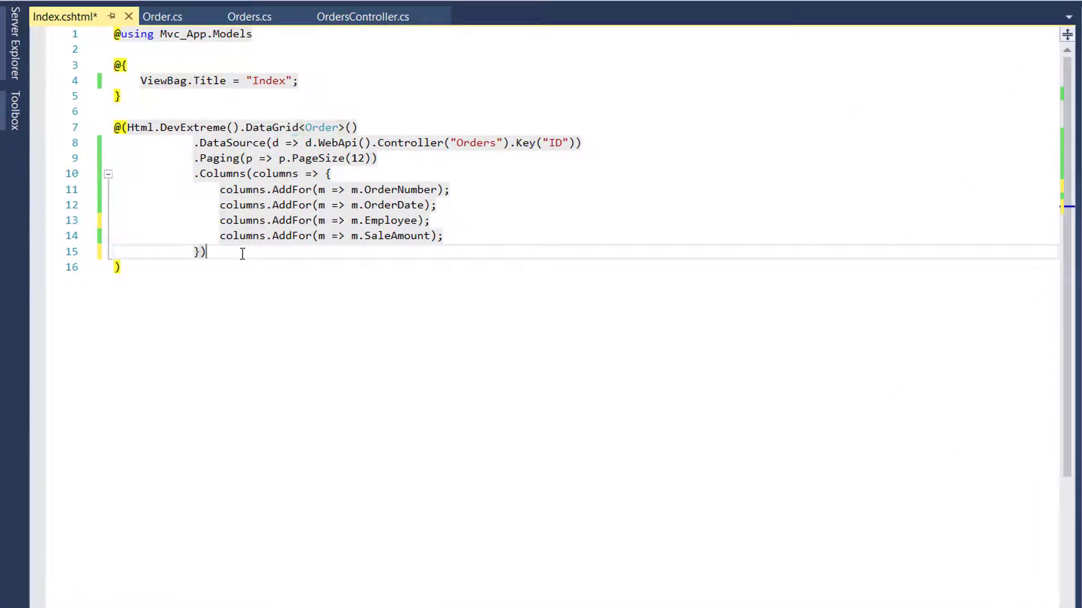
# Add a .Summary block with TotalItems(items => ...) after the grid's Columns
pyautogui.write('.su')
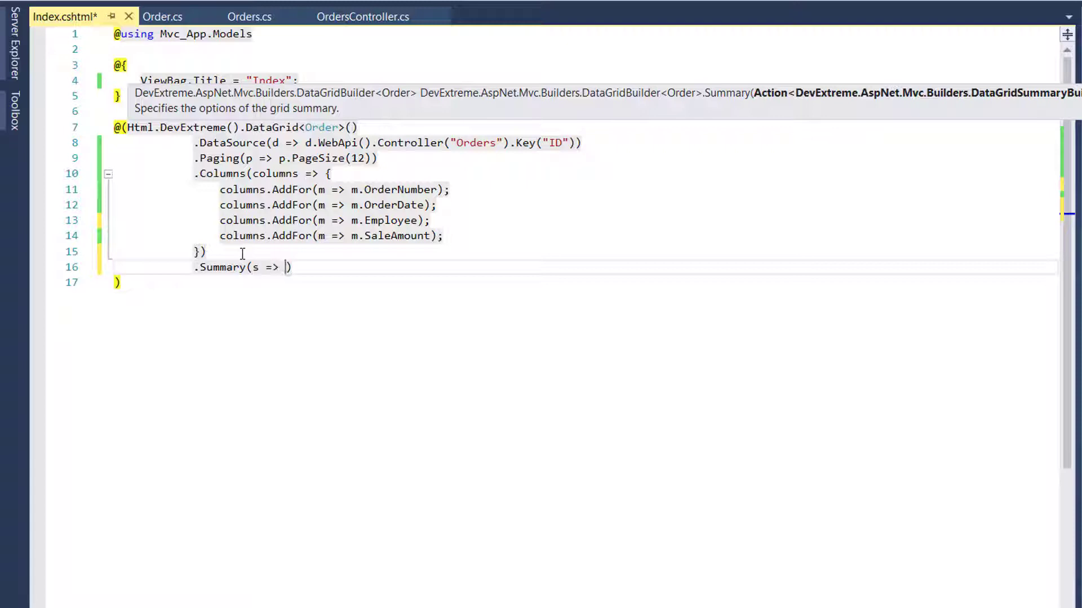
pyautogui.write('s.to')
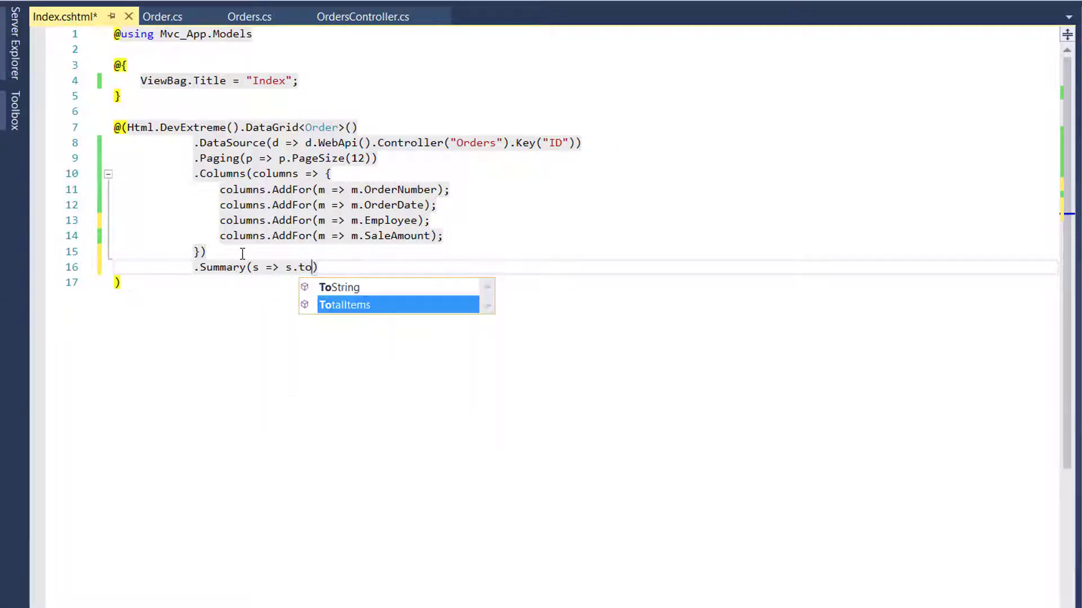
pyautogui.press('Tab')
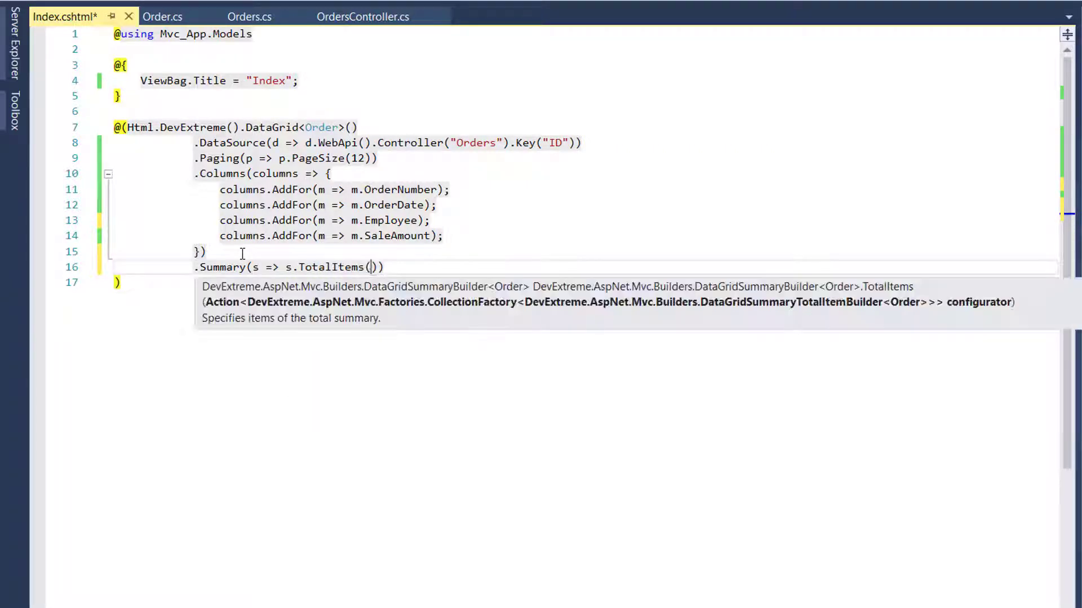
pyautogui.write('items => {')
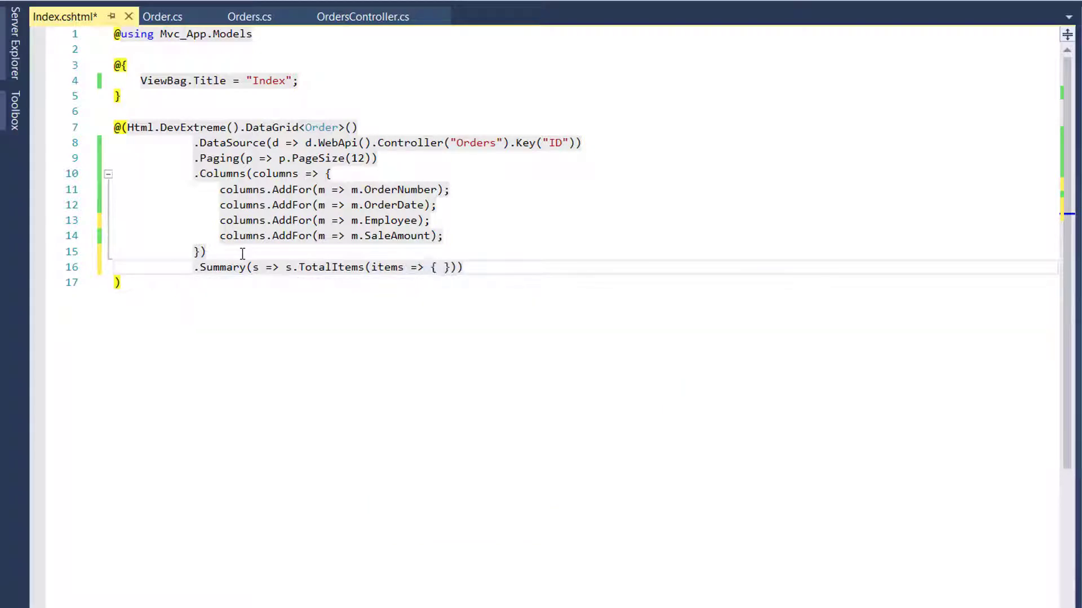
pyautogui.press('Enter')
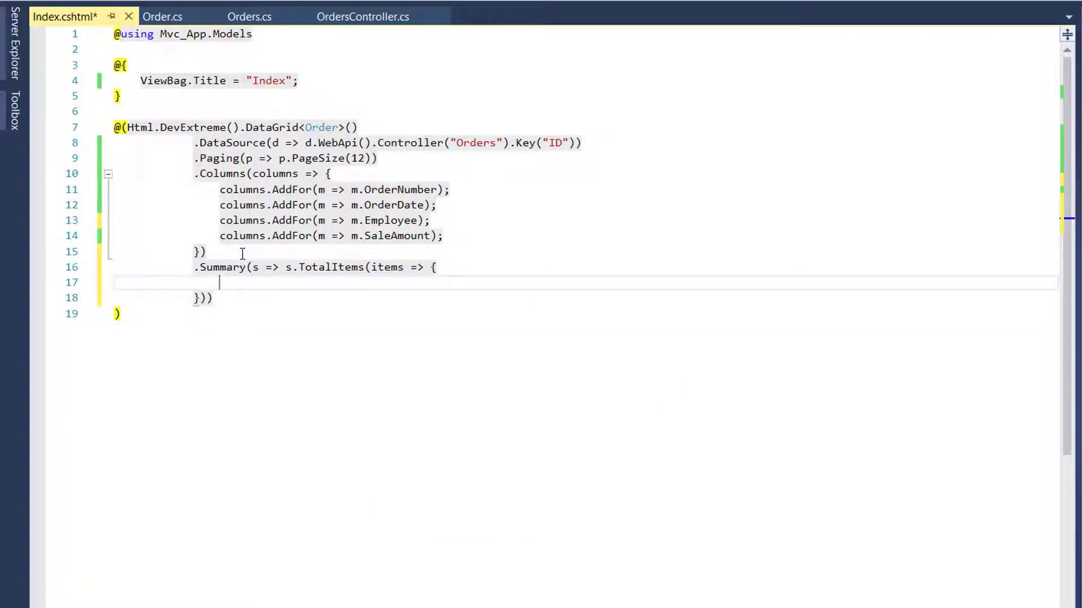
pyautogui.write('items.AddFor(m => m')
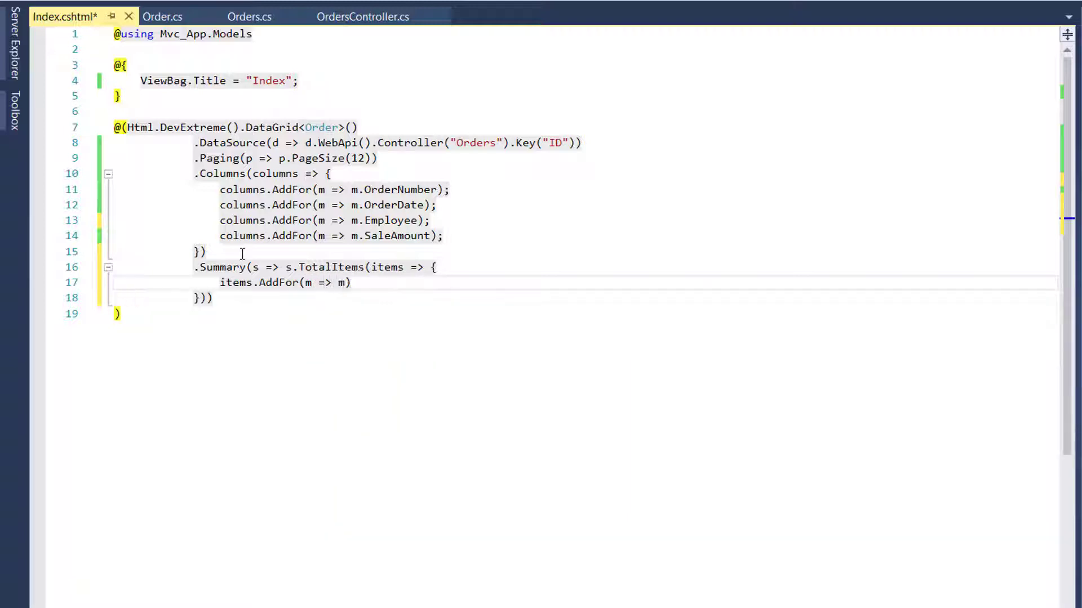
# Add a total item for SaleAmount with SummaryType.Sum
pyautogui.write('.')
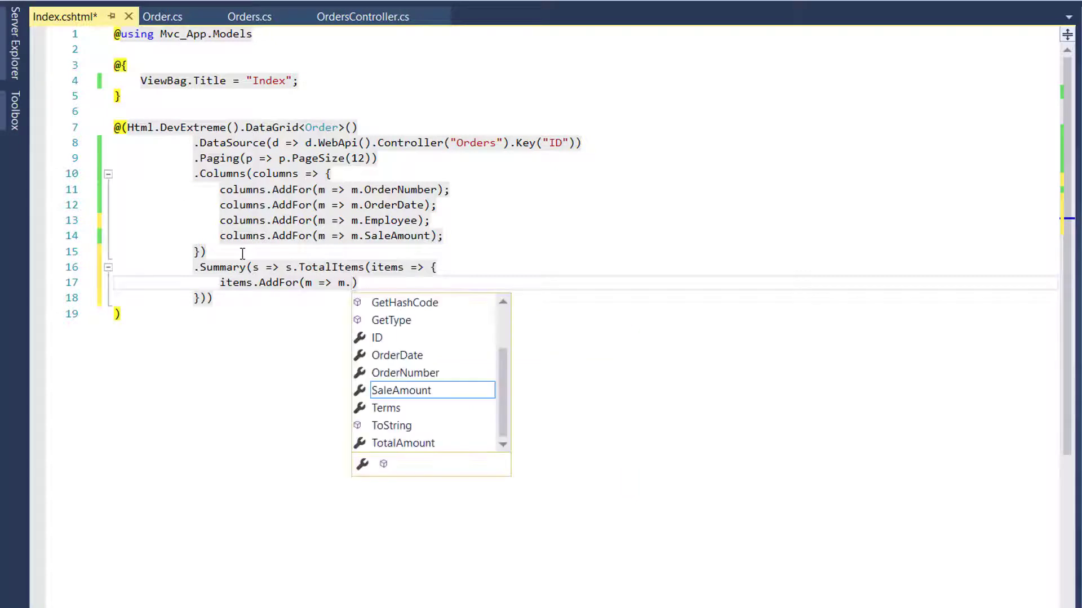
pyautogui.write('sa')
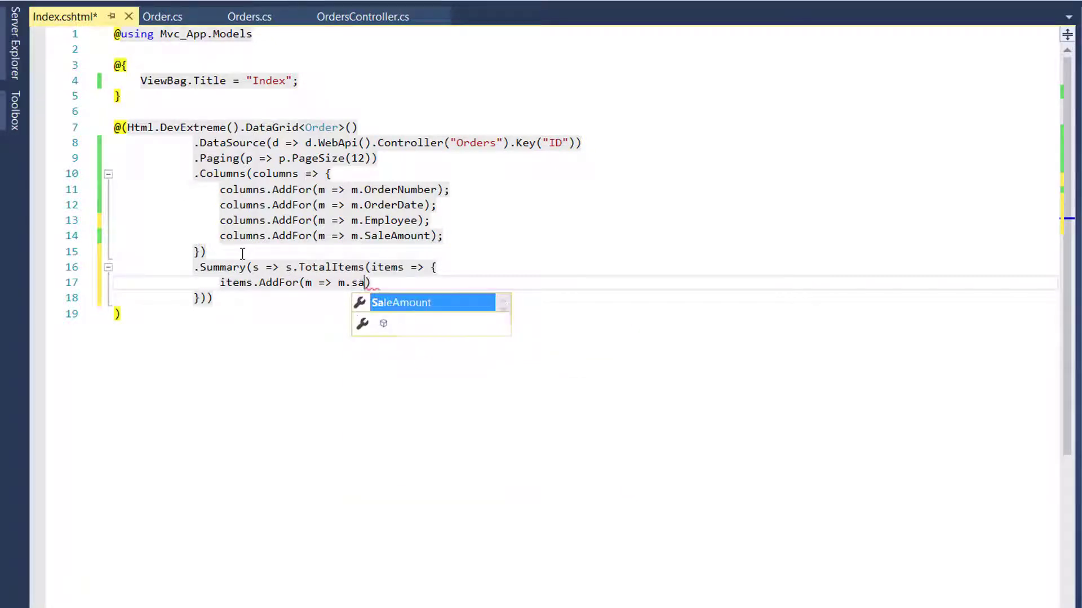
pyautogui.press('Tab')
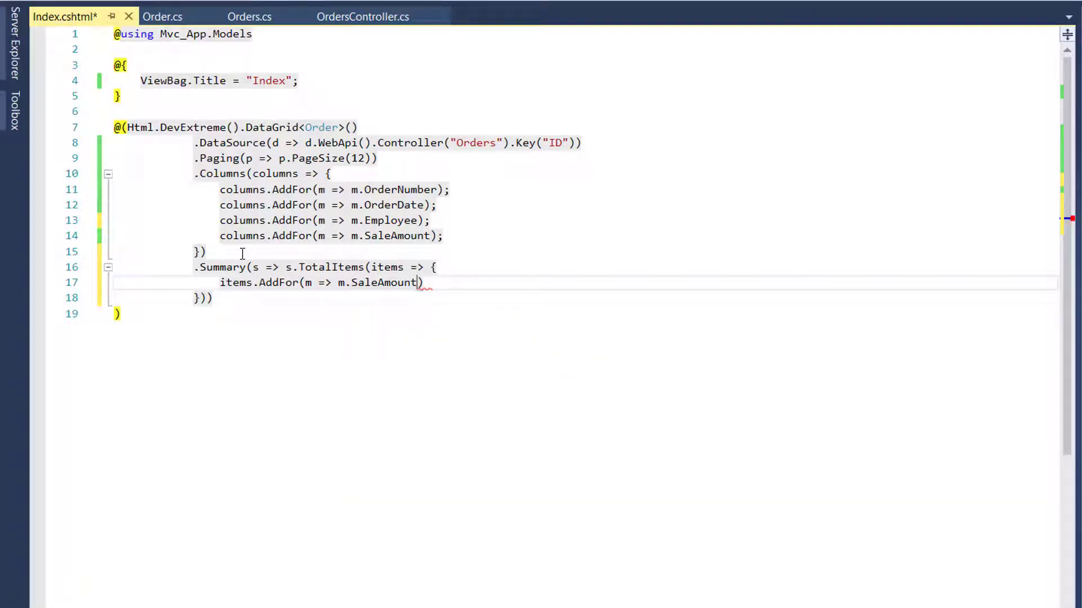
pyautogui.write('.sim')
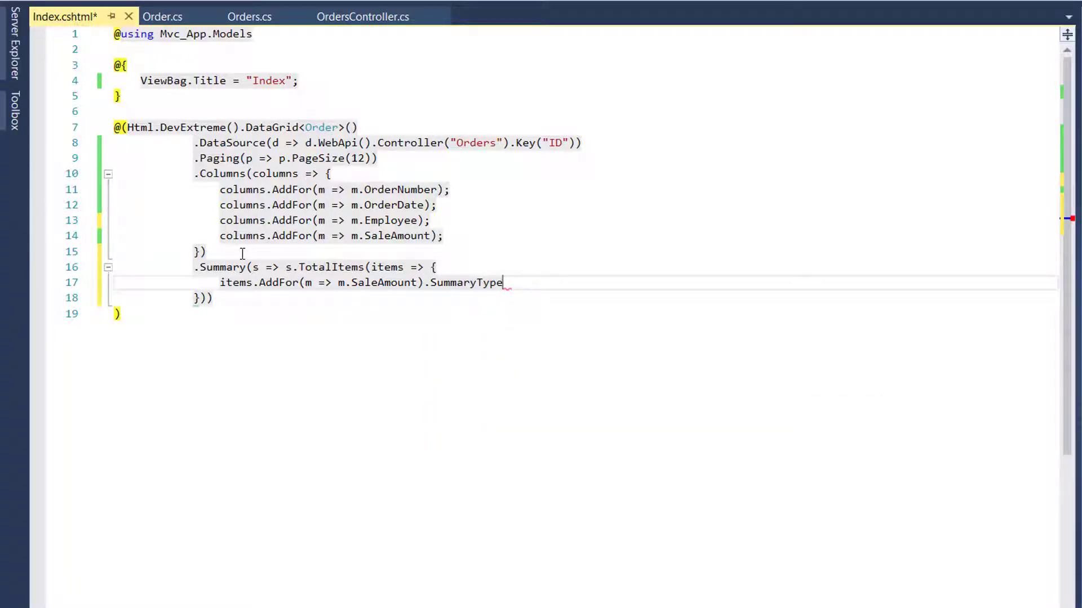
pyautogui.write('(su')
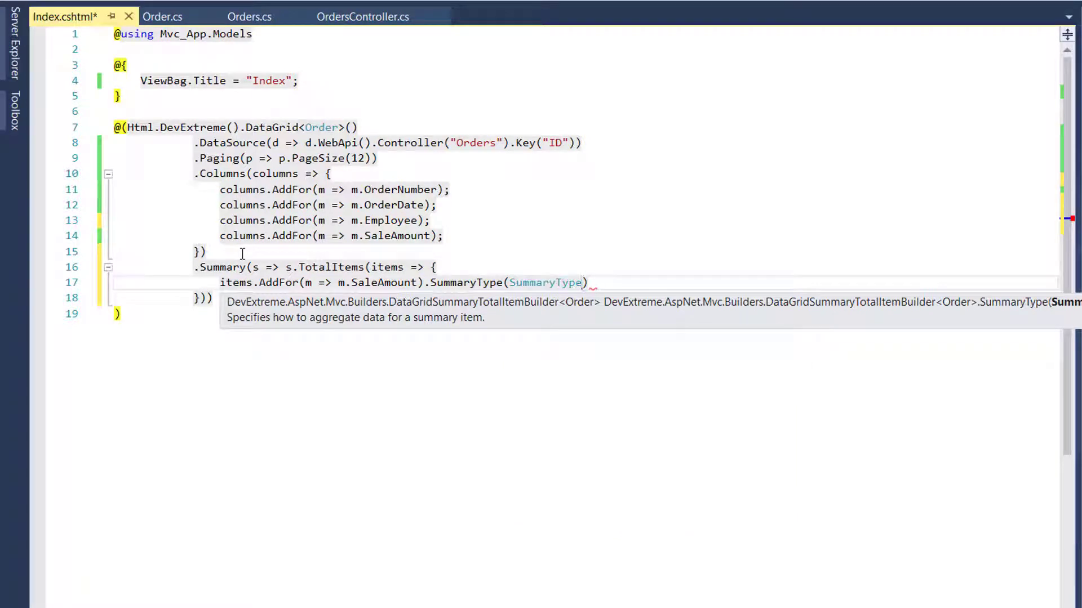
pyautogui.write('.Sum')
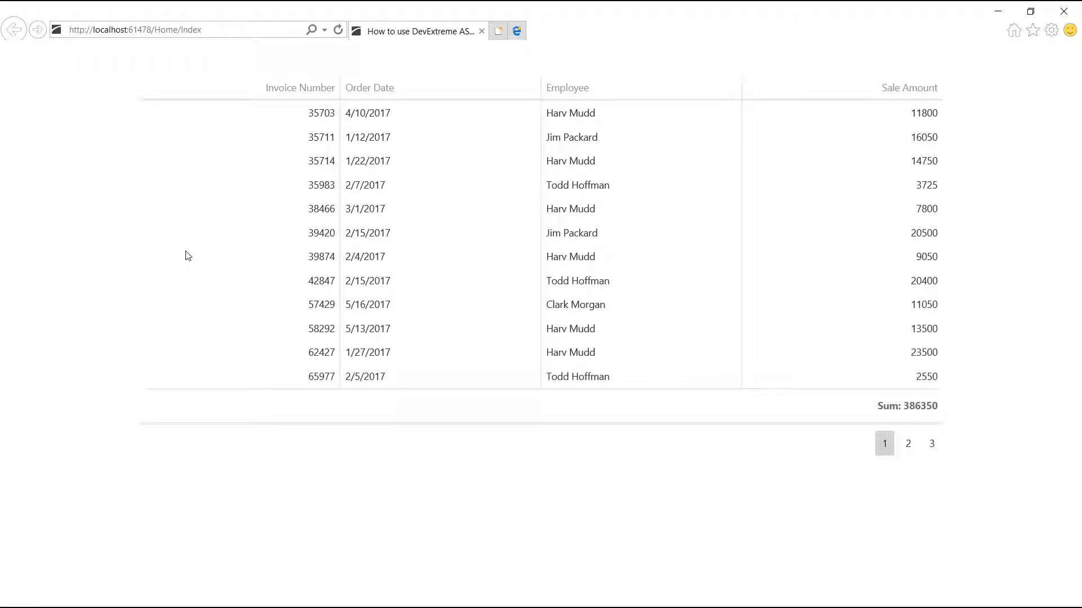
pyautogui.moveTo(909, 444)
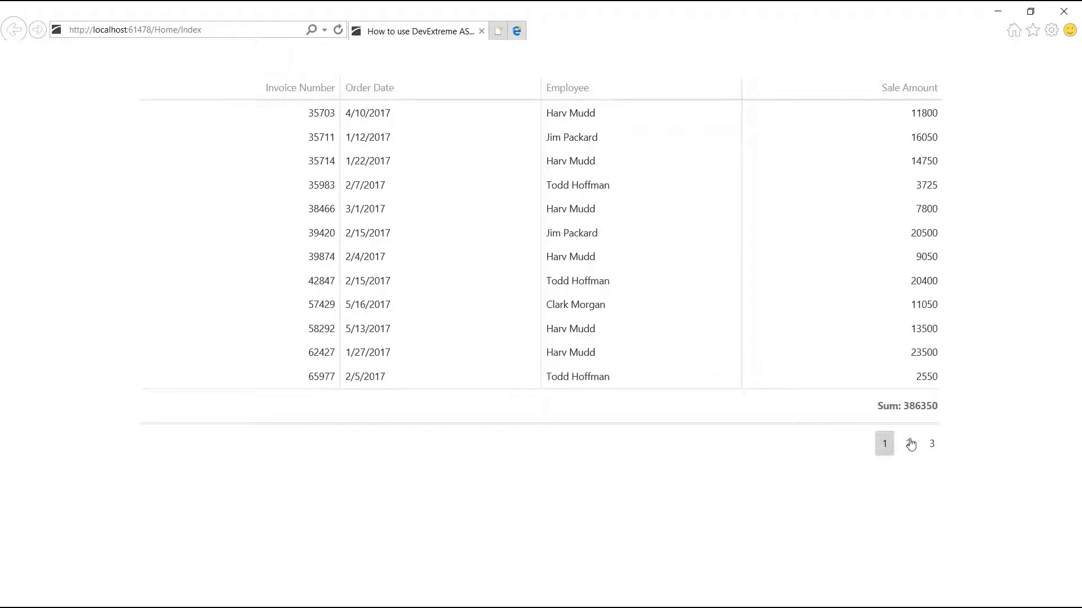
# Inspect the footer totals: count 33, earliest date 1/1/2017, sale sum 386350
pyautogui.click(932, 444)
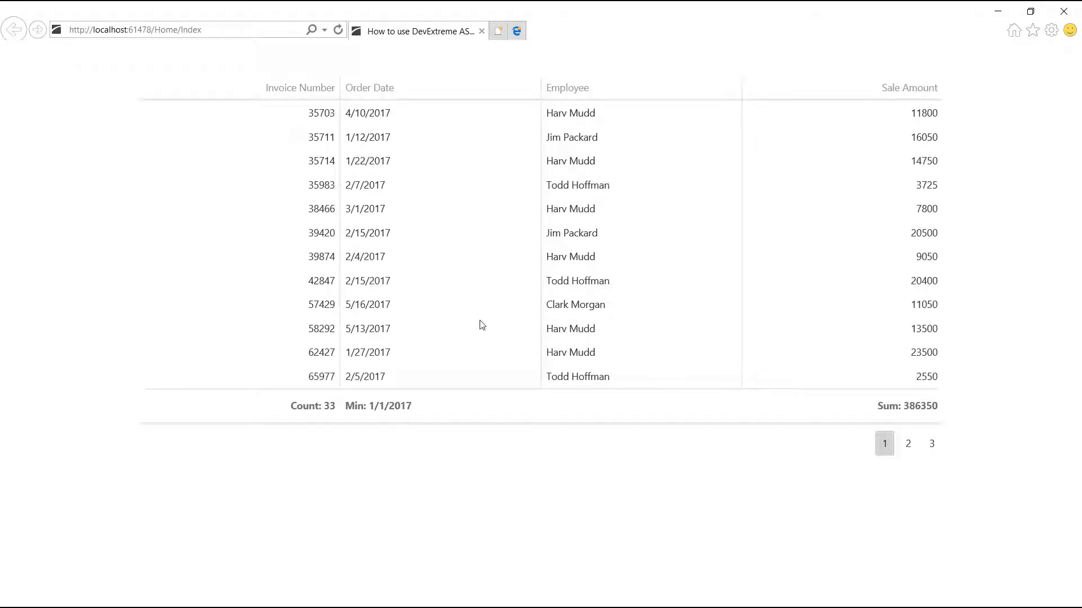
pyautogui.moveTo(375, 407)
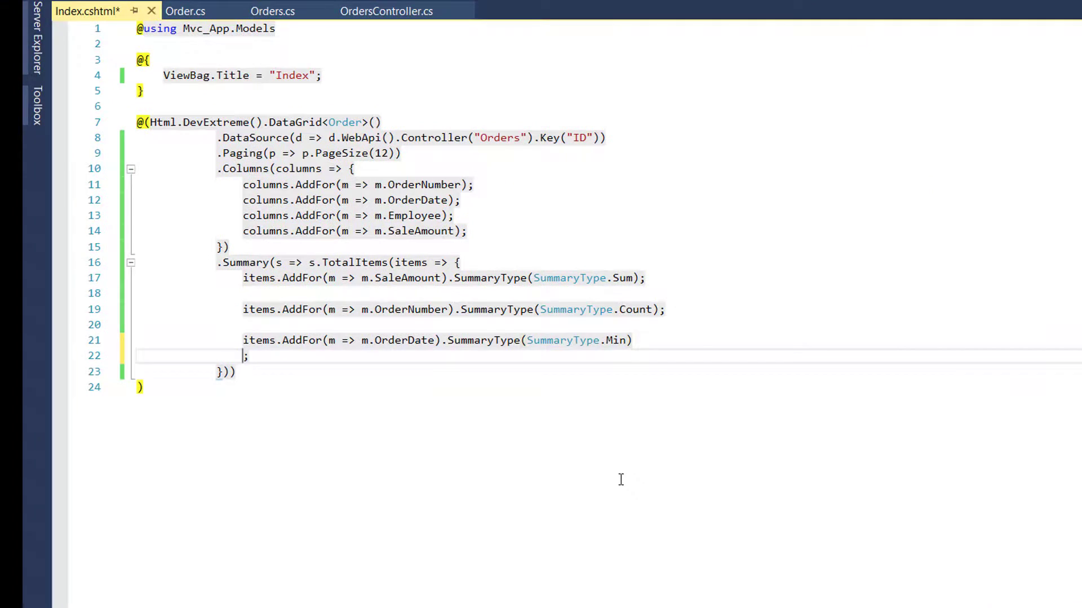
# Customize the OrderDate Min text to "First at: " + Globalize.formatDate(data.value, {date: "medium"}) and run the app
pyautogui.write('.CustomizeText(@<text>')
pyautogui.write('function(data) {return ')
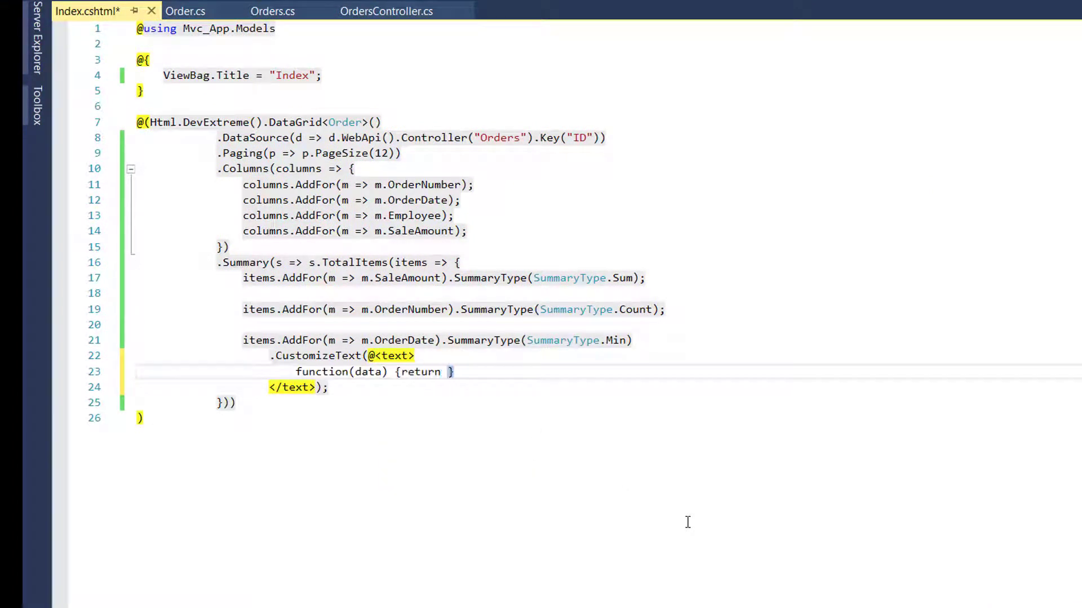
pyautogui.write('"First at: " + Globalize.')
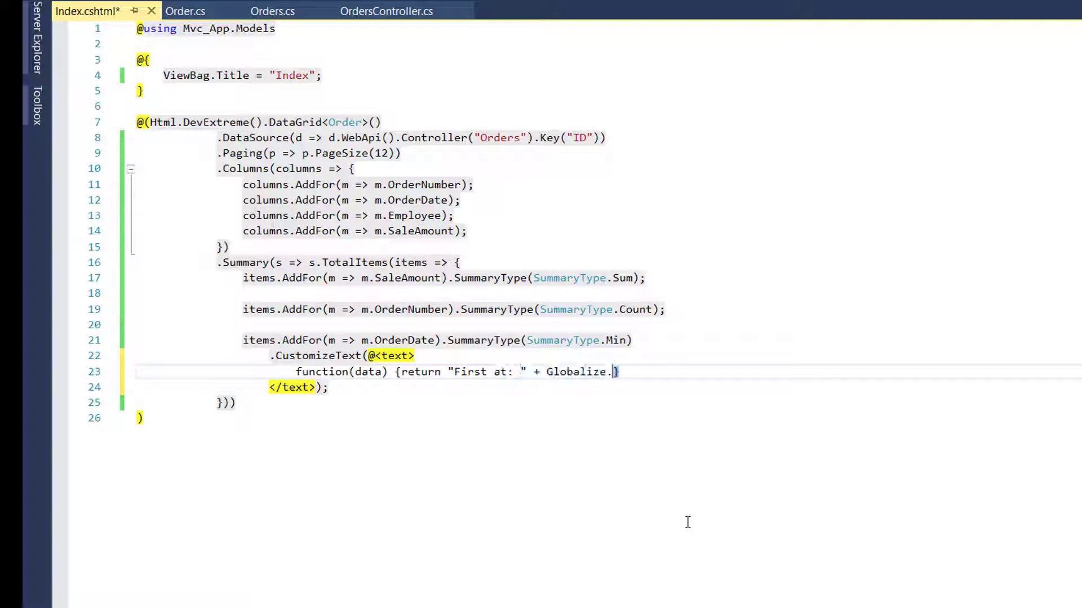
pyautogui.write('formatDate(data.value)')
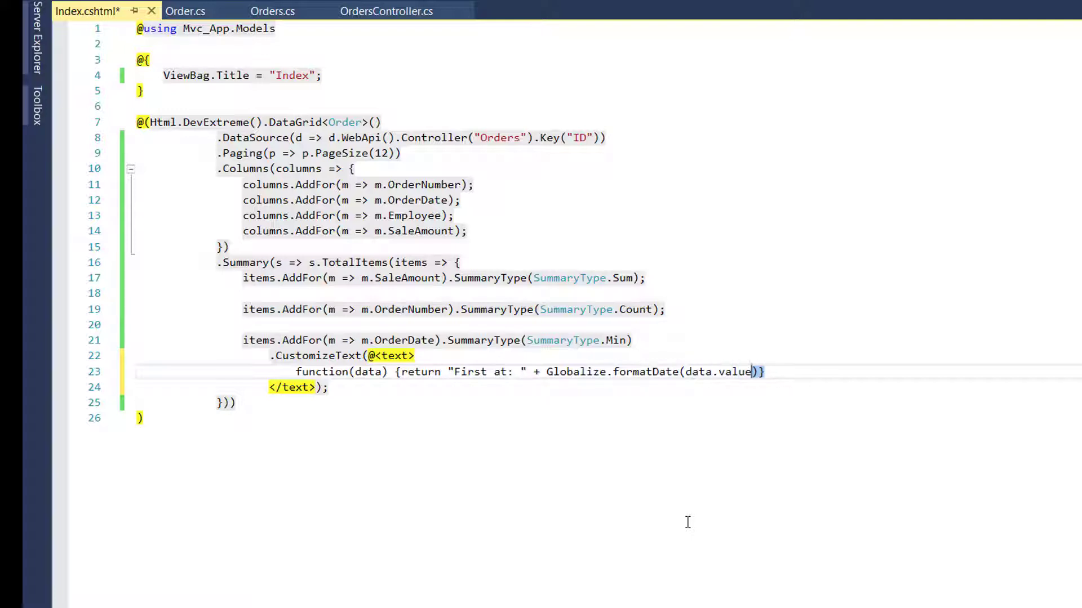
pyautogui.write(', {date: "medium"')
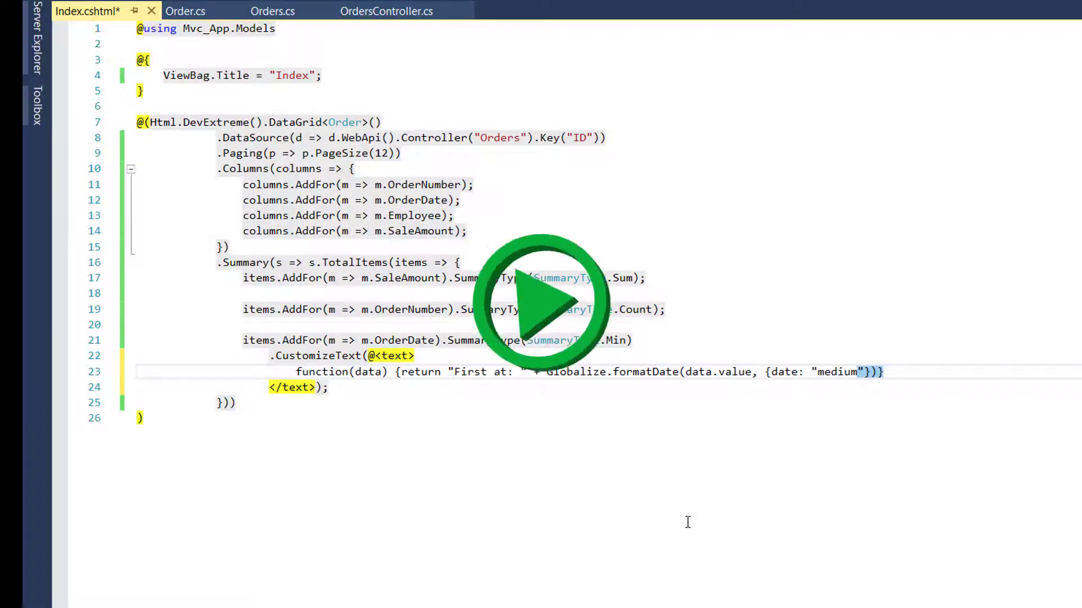
pyautogui.click(544, 302)
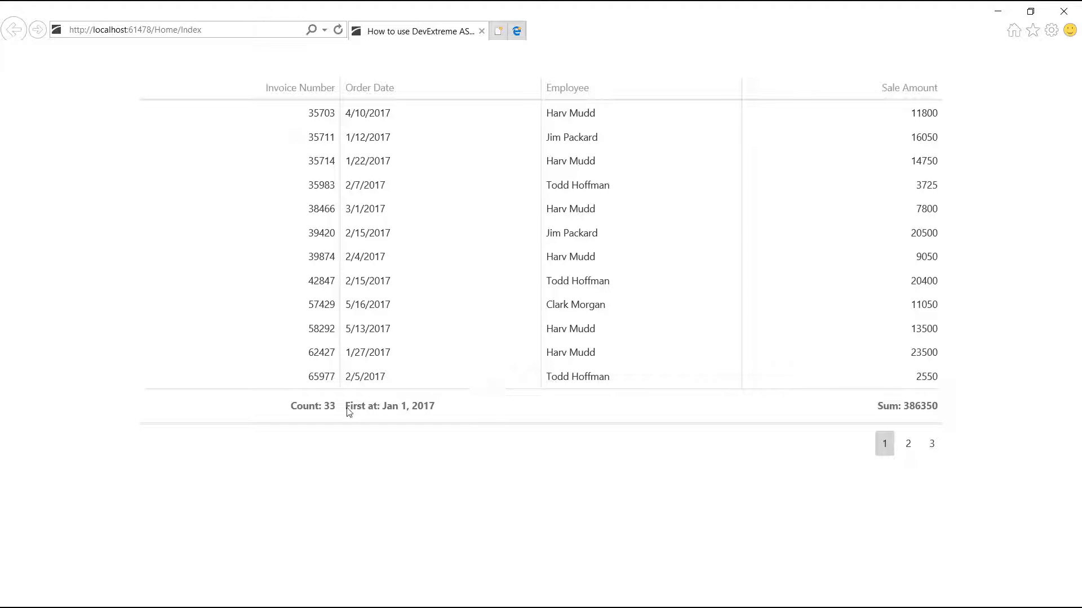
pyautogui.moveTo(432, 416)
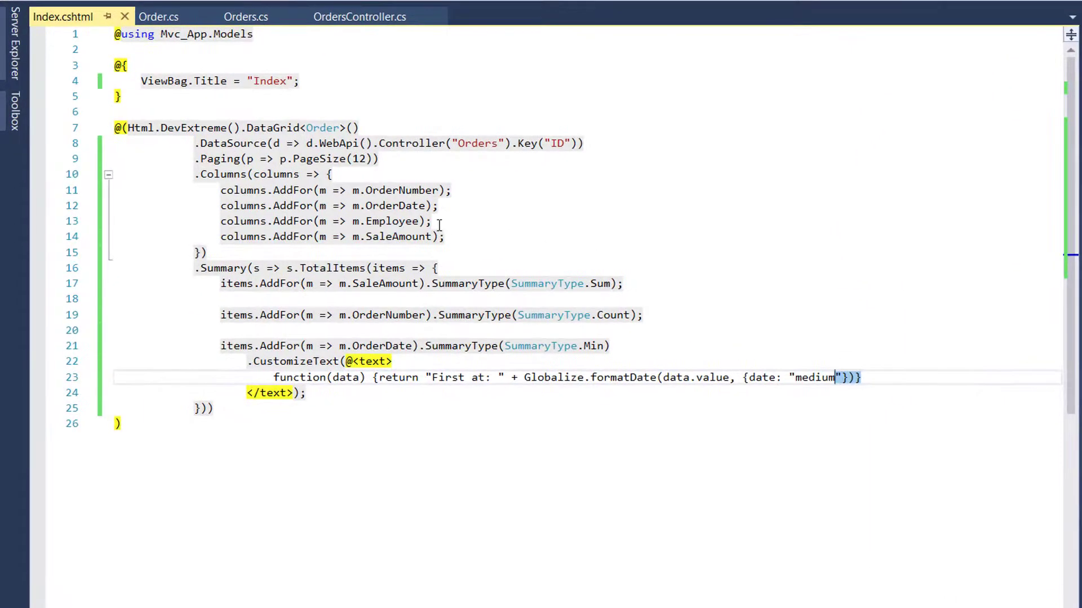
# Set GroupIndex(0) on the Employee column and start a GroupItems block
pyautogui.write('.GroupIndex(0')
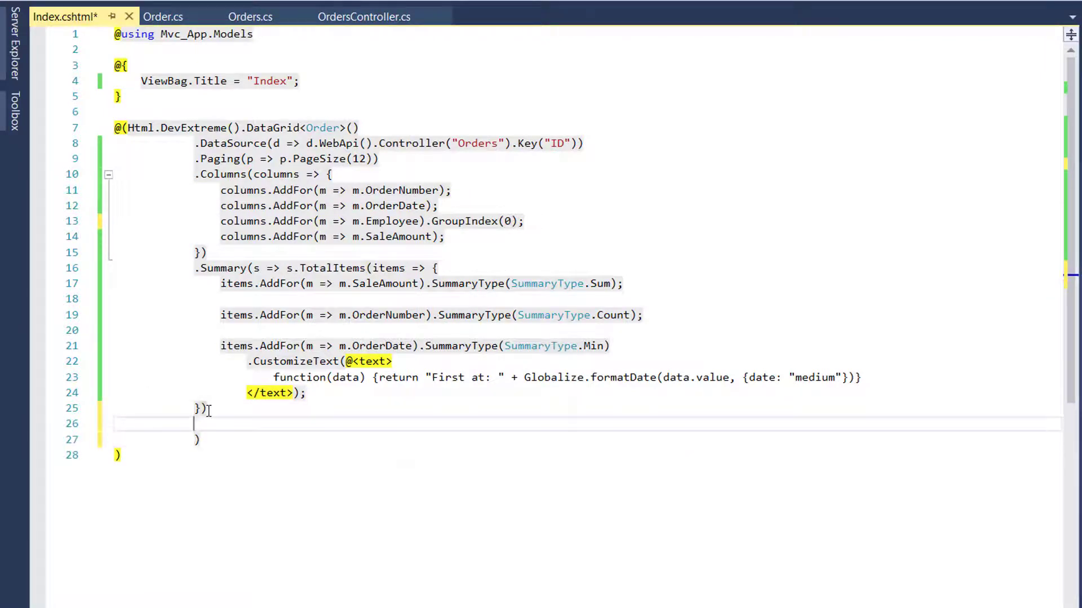
pyautogui.write('.GroupItems(')
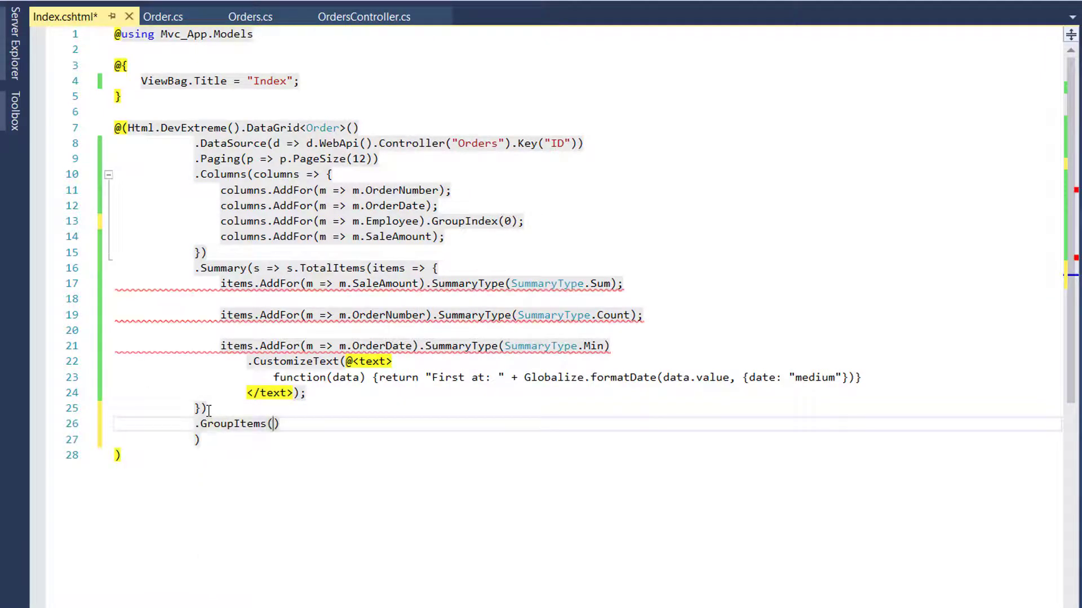
pyautogui.write('items =>')
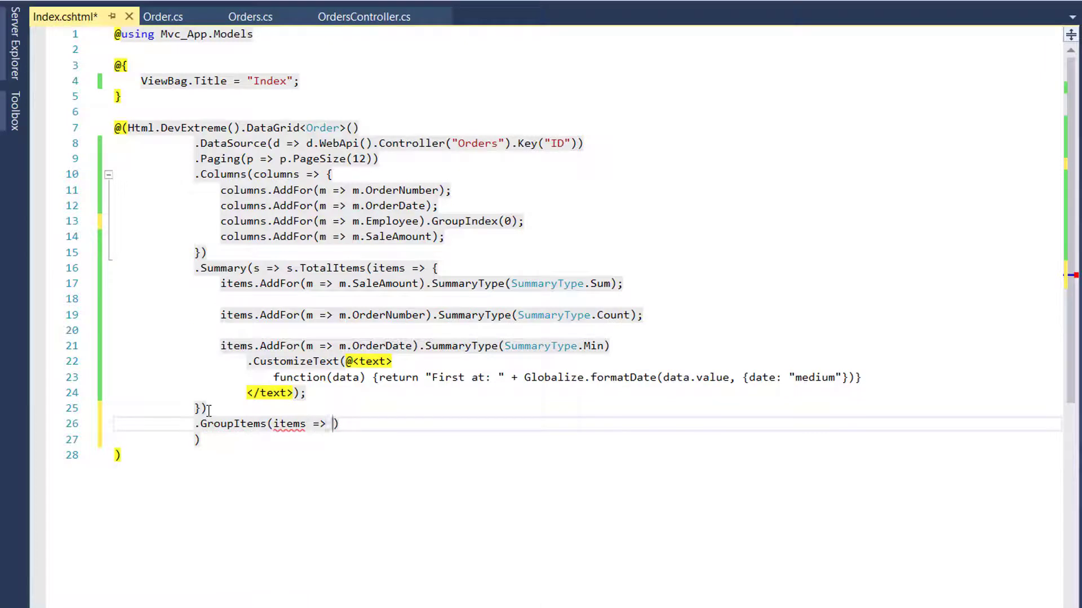
pyautogui.write('{')
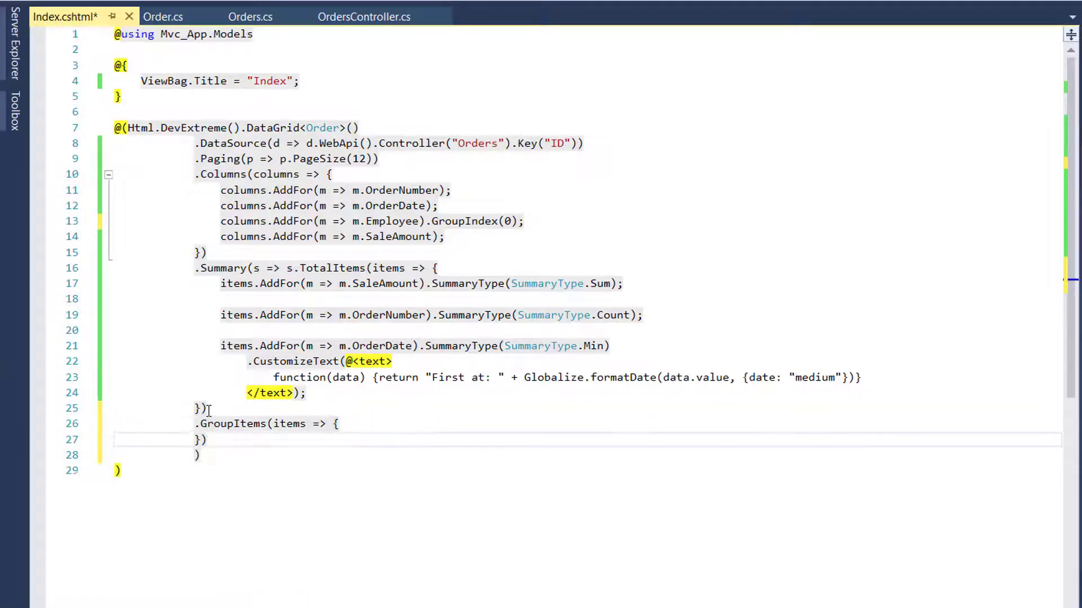
# Add a Count group summary on OrderNumber shown in the group footer
pyautogui.write('items.ad')
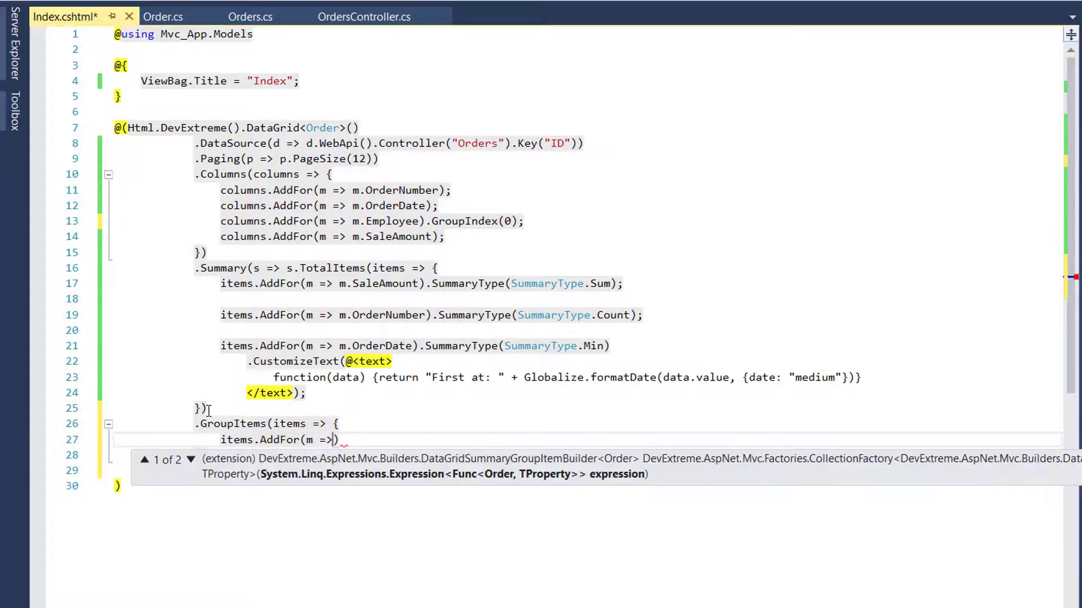
pyautogui.write('m.OrderNumber')
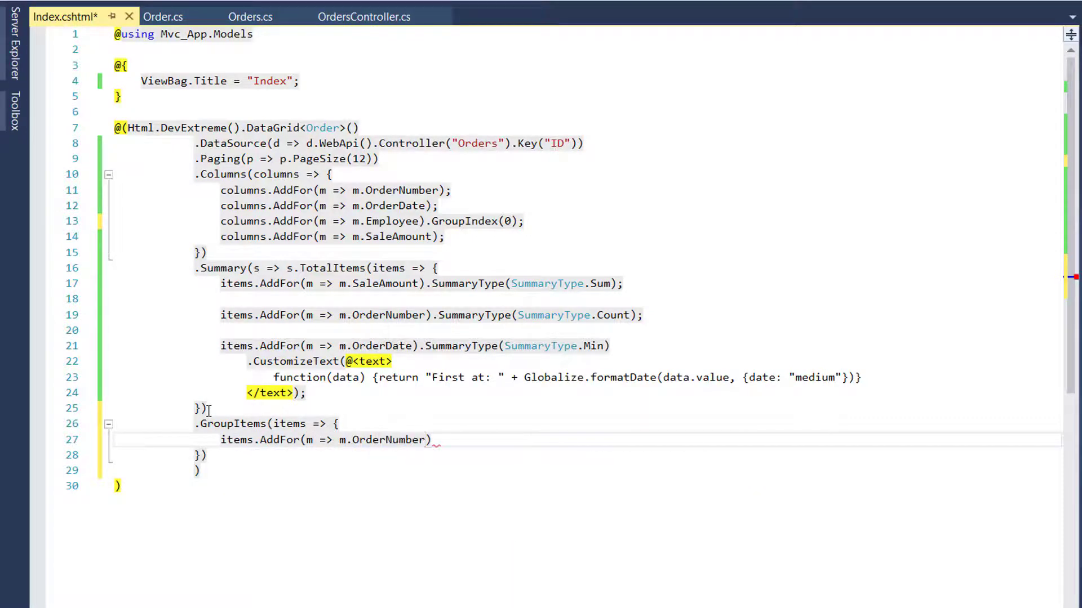
pyautogui.write('.su')
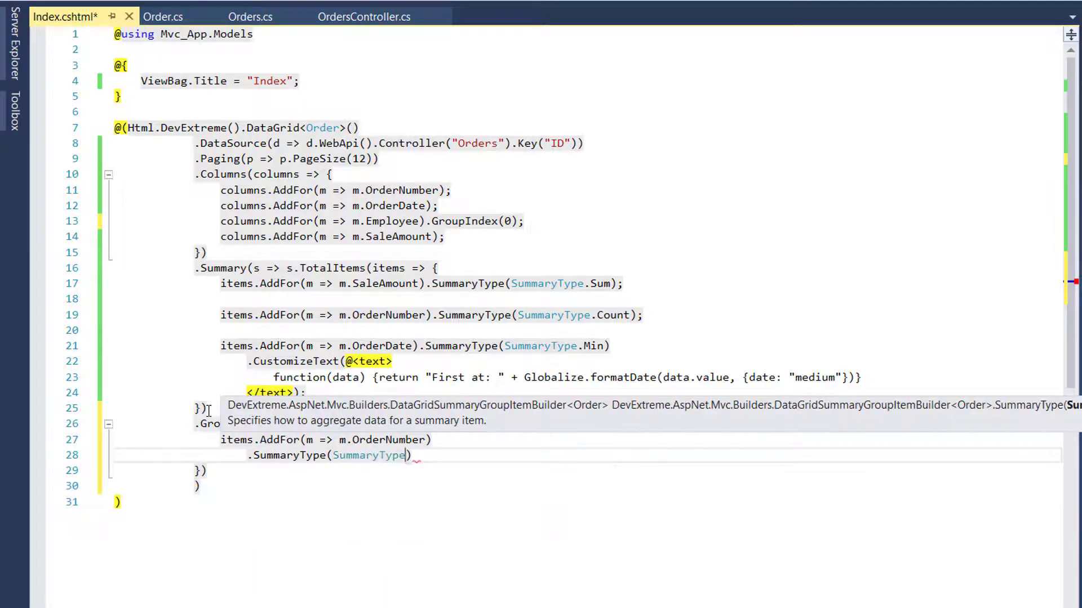
pyautogui.write('.cou')
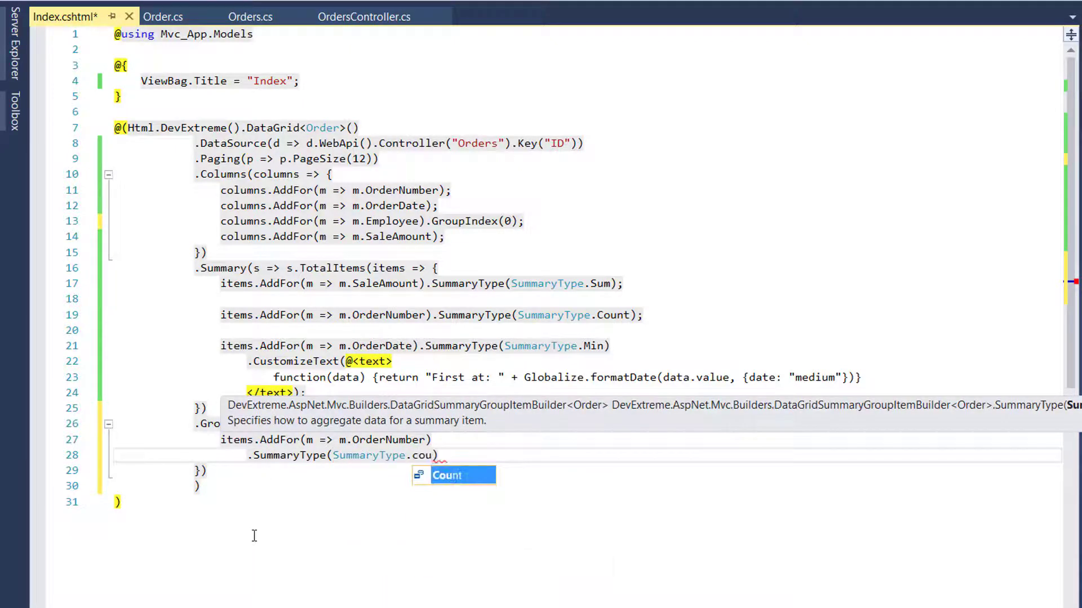
pyautogui.press('Tab')
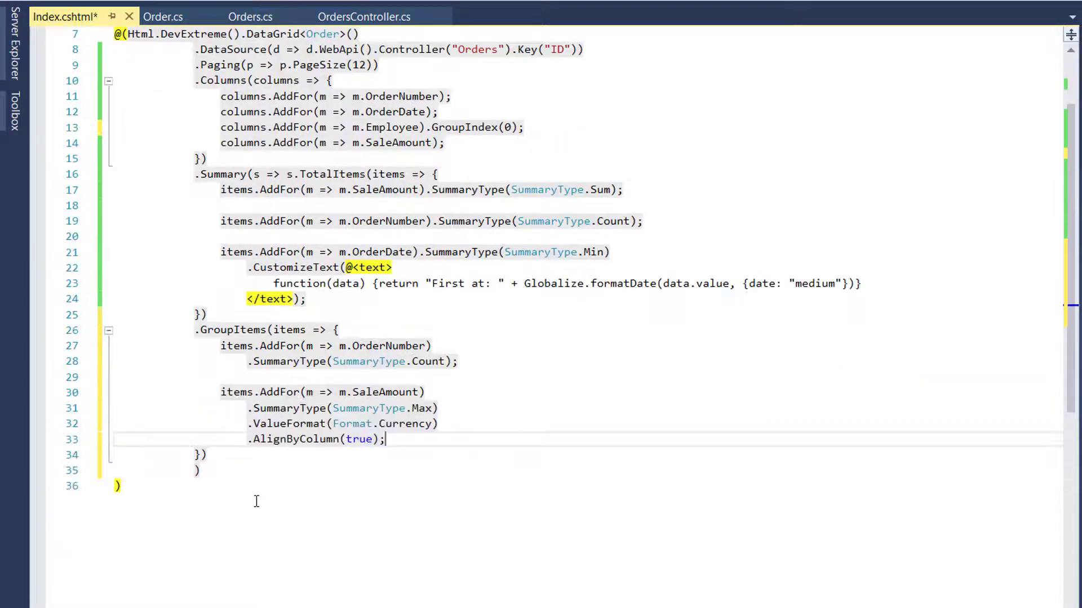
pyautogui.write('.sh')
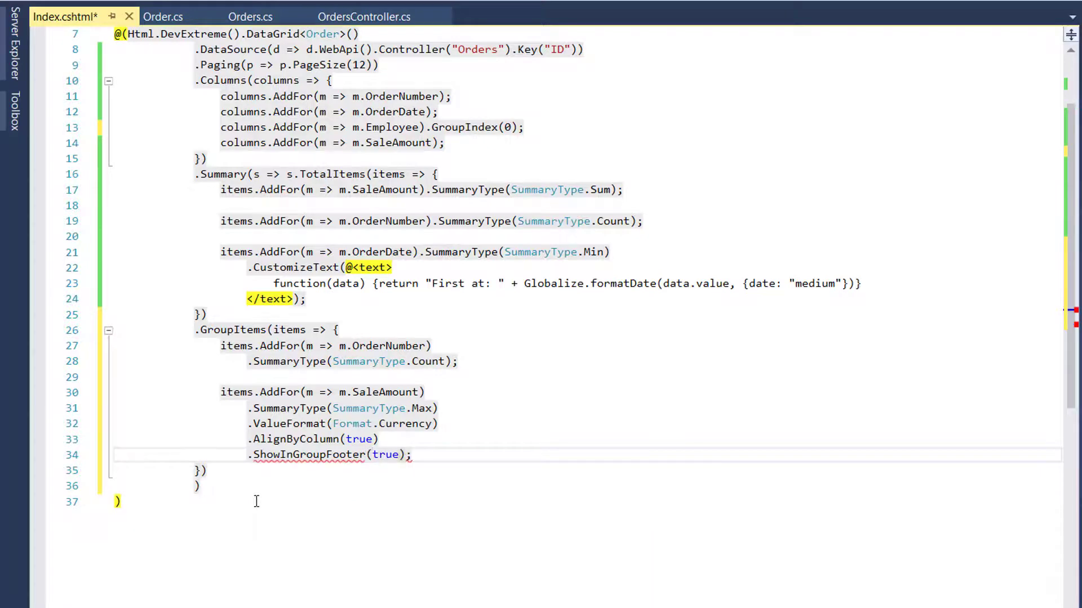
pyautogui.scroll(-3)
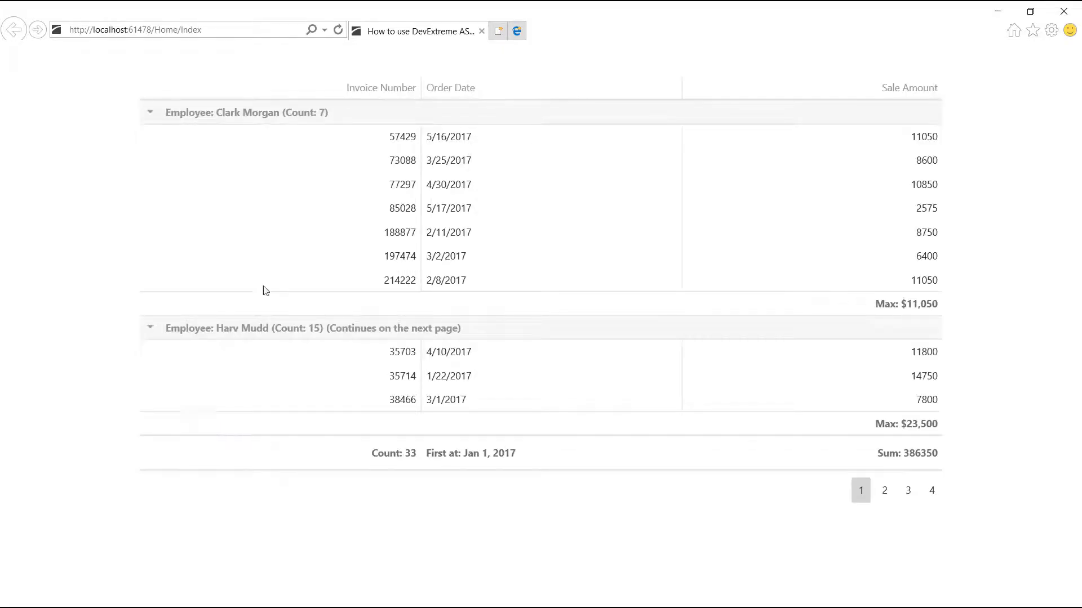
pyautogui.moveTo(591, 240)
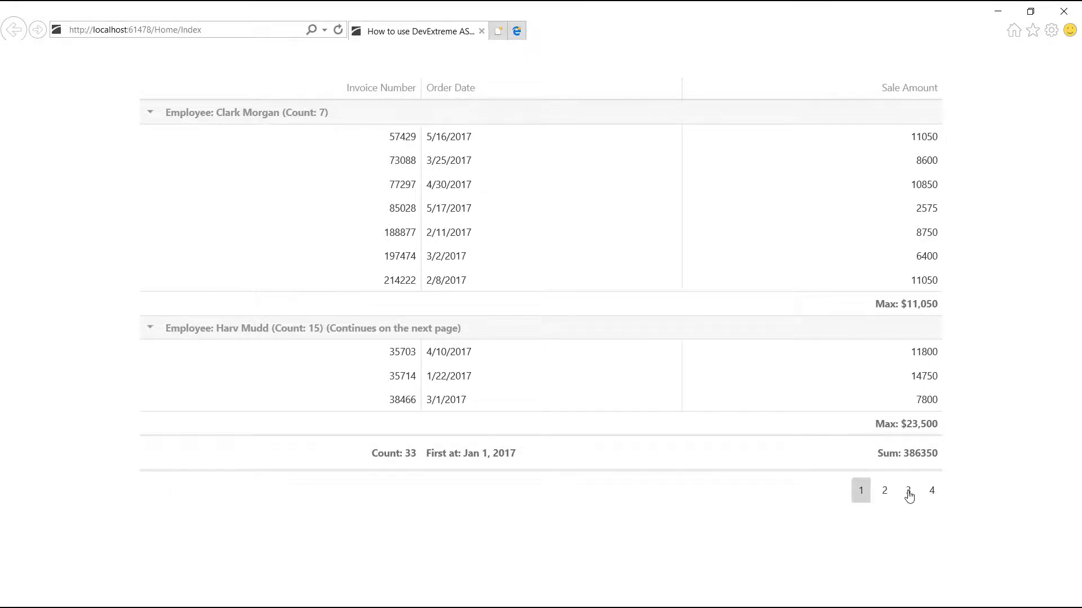
# Go to page 3 of the employee-grouped grid in the pager
pyautogui.click(908, 490)
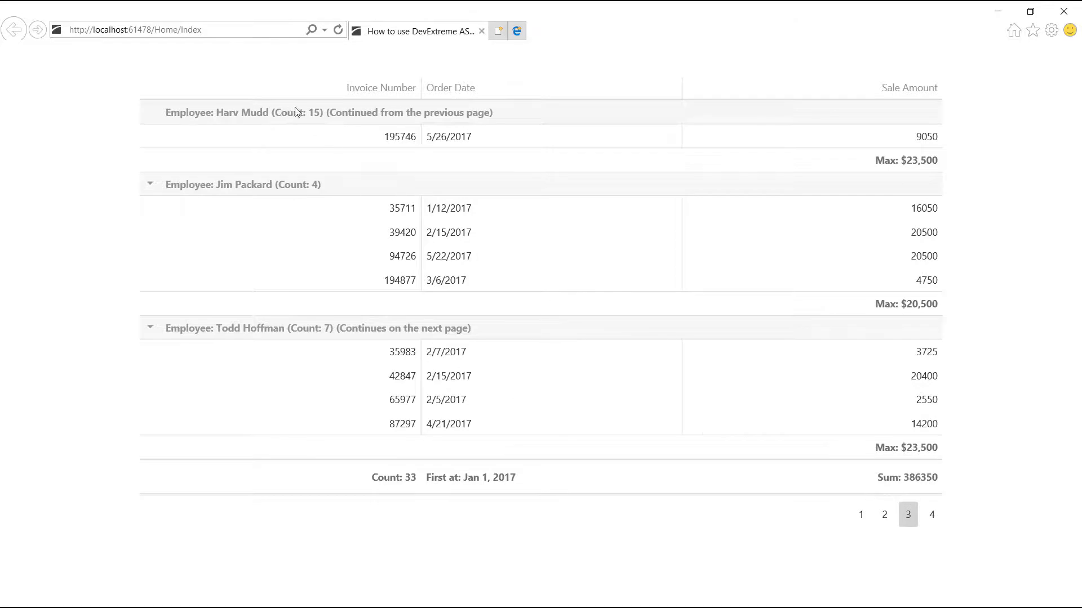